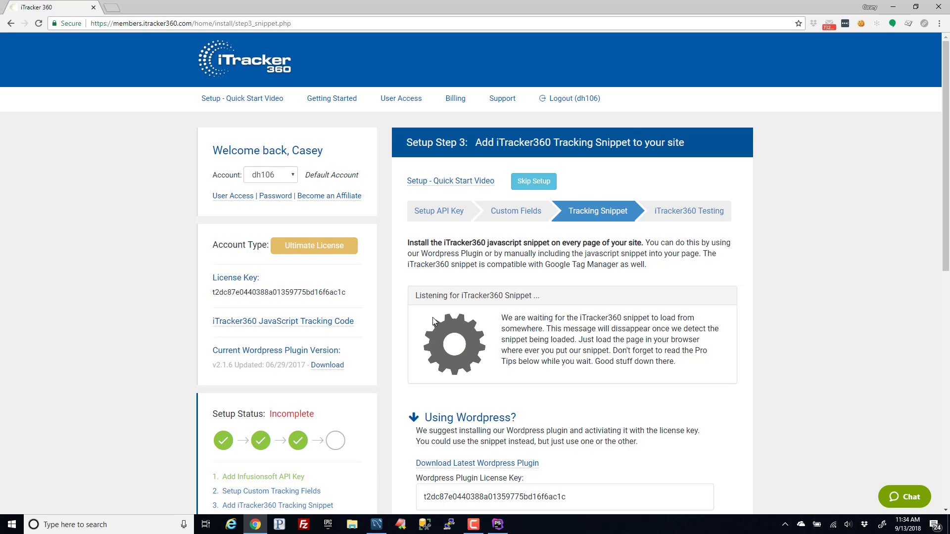
- Review the setup page and select the WordPress plugin license key
scroll("down", 3)
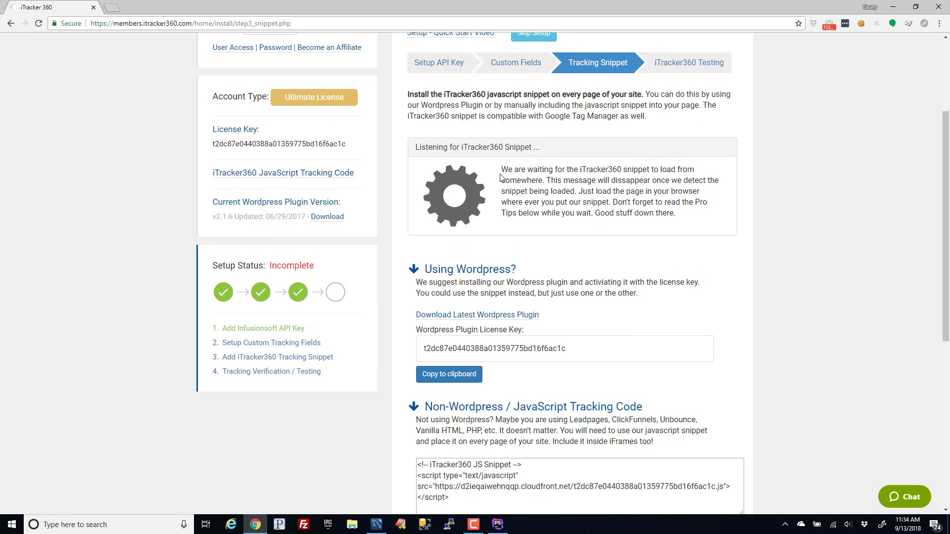
mouse_move(602, 192)
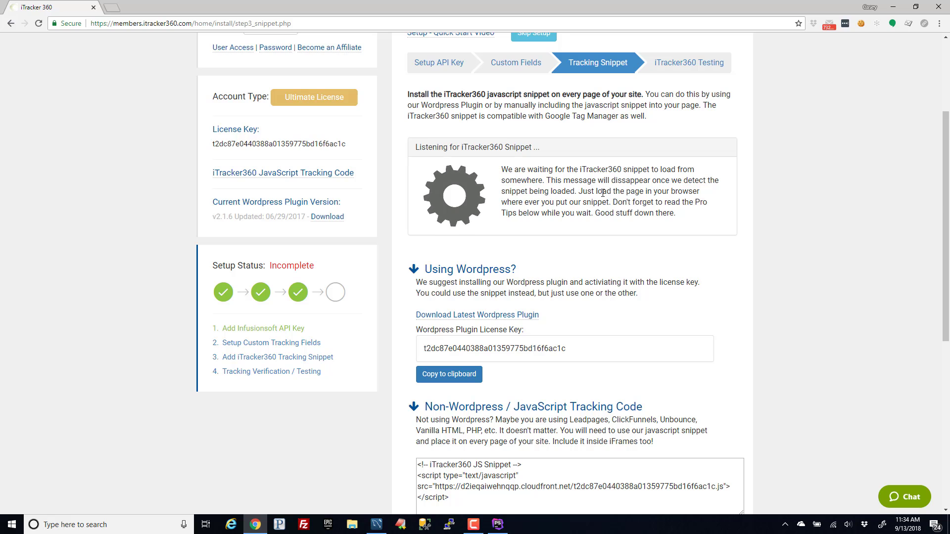
scroll("down", 3)
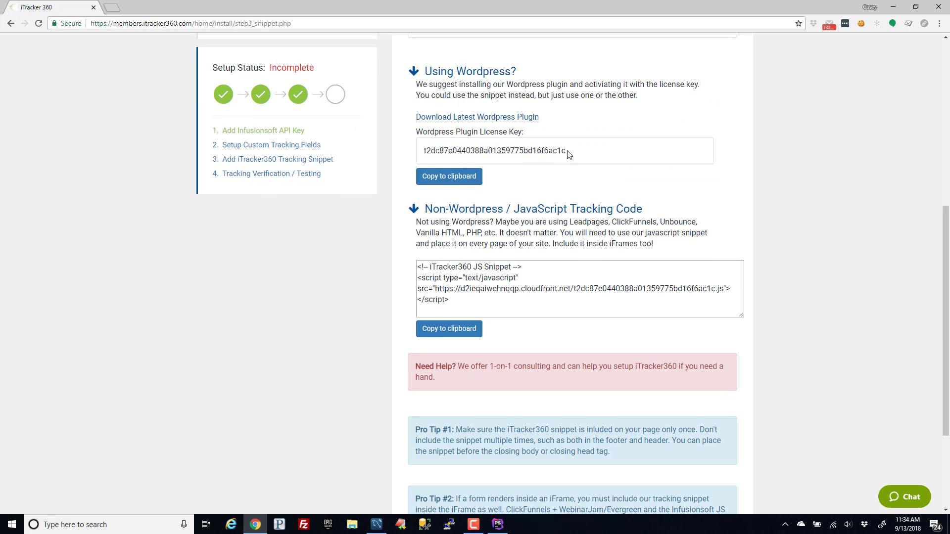
double_click(491, 150)
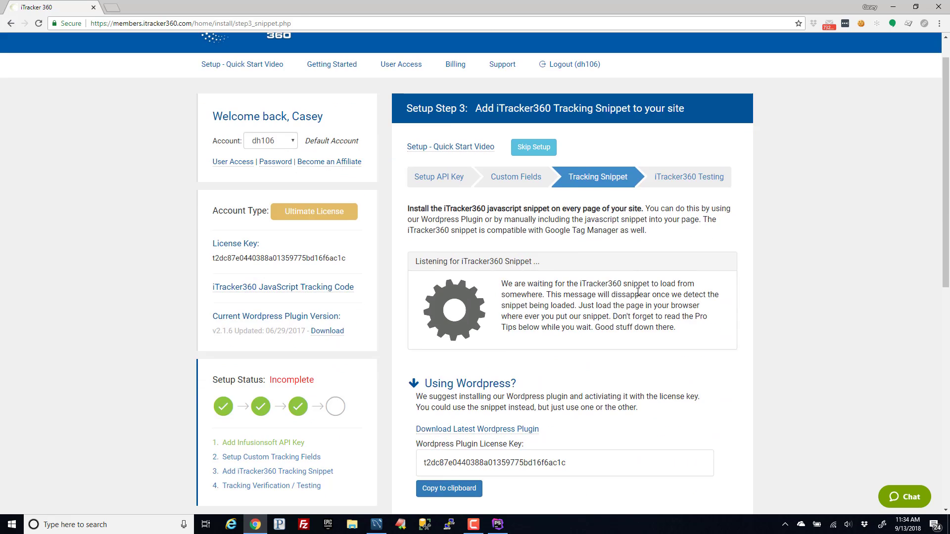
scroll("down", 3)
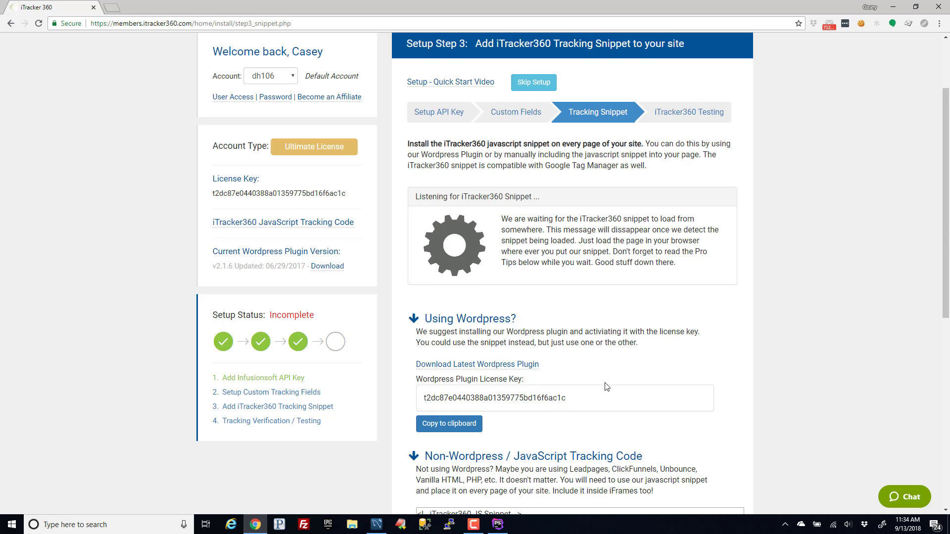
mouse_move(446, 237)
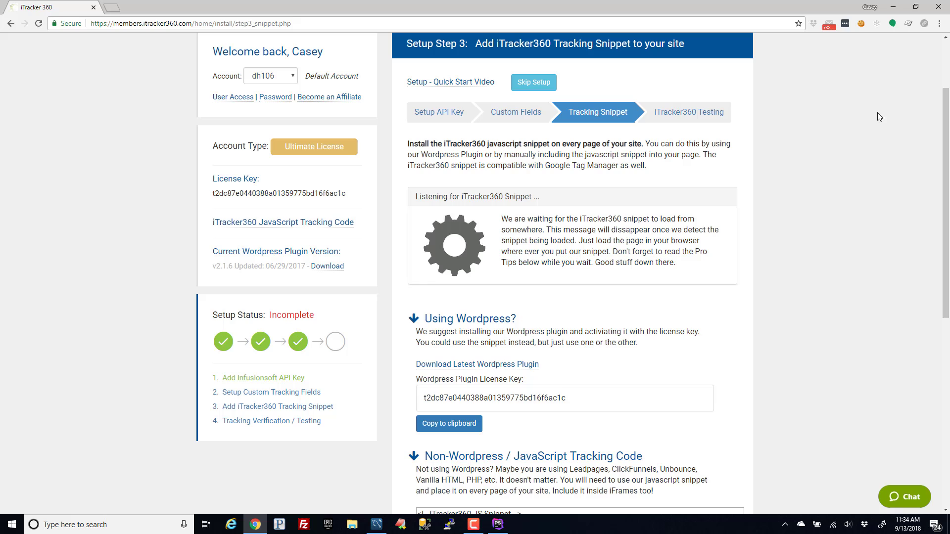
mouse_move(939, 24)
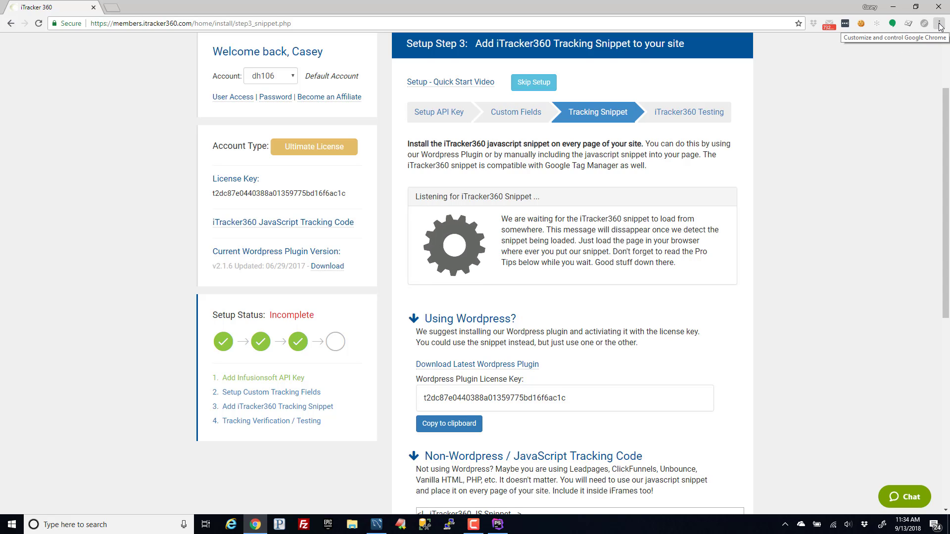
- Start a new incognito window from the Chrome menu for loading the staging site
left_click(941, 23)
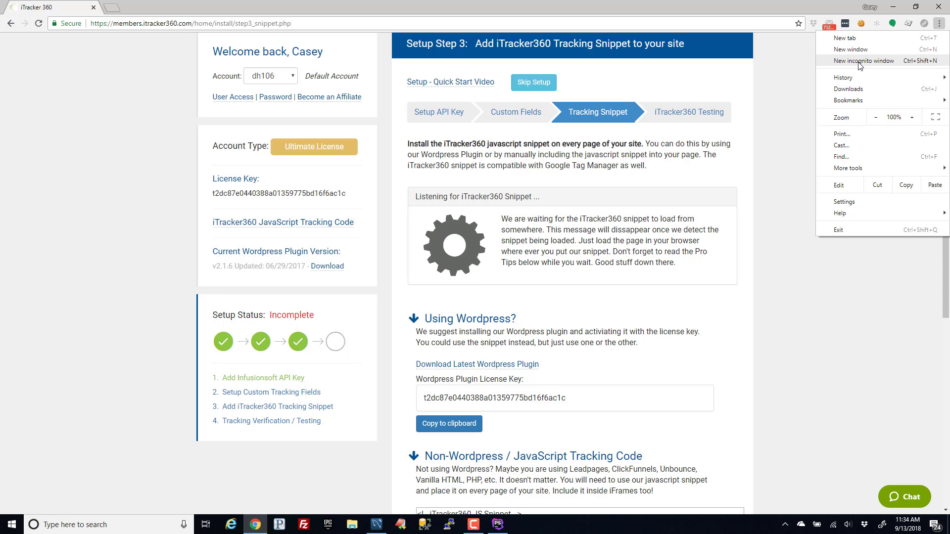
left_click(863, 60)
type("itracker.staging.wpengine.com")
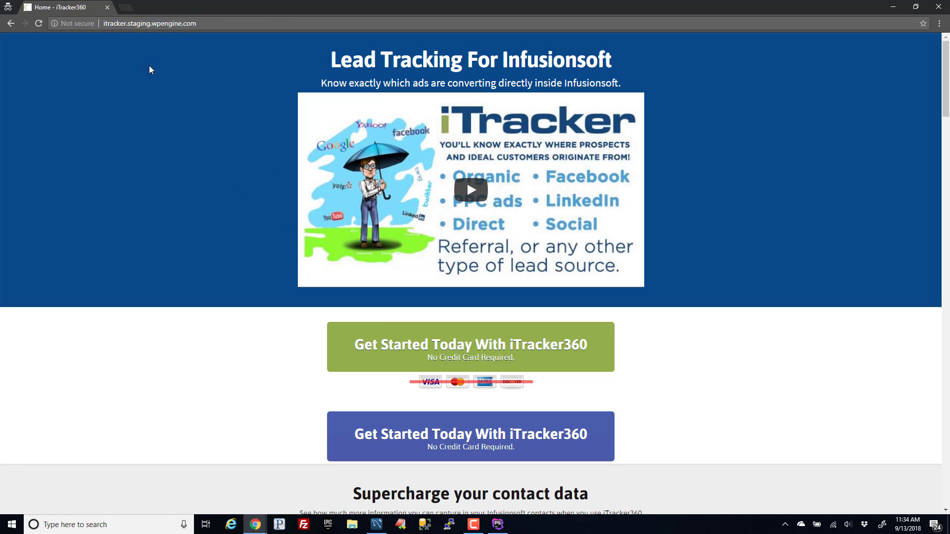
left_click(149, 23)
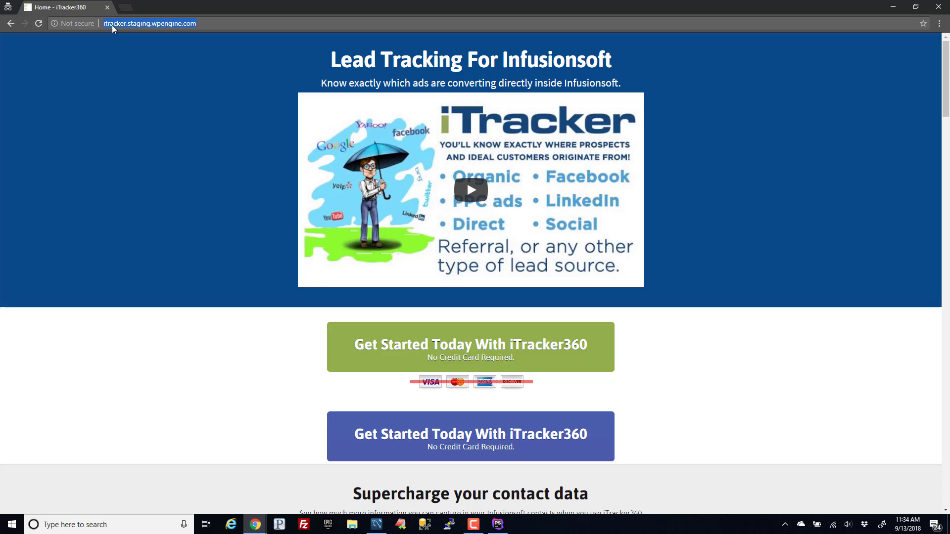
mouse_move(197, 132)
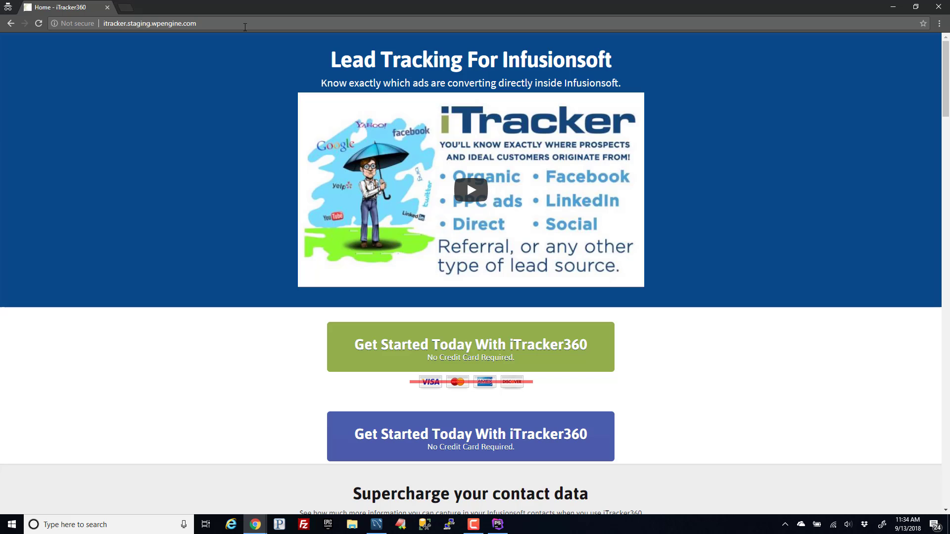
left_click(149, 23)
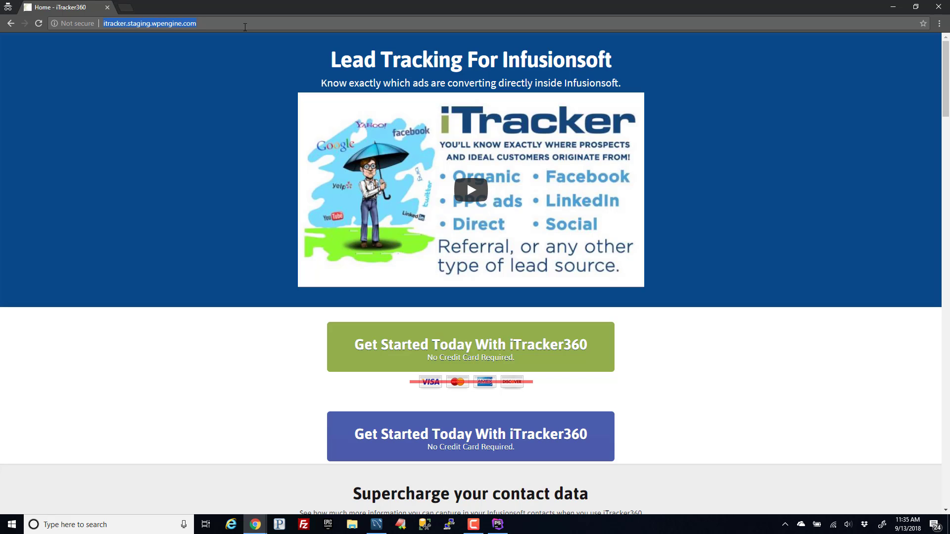
mouse_move(126, 7)
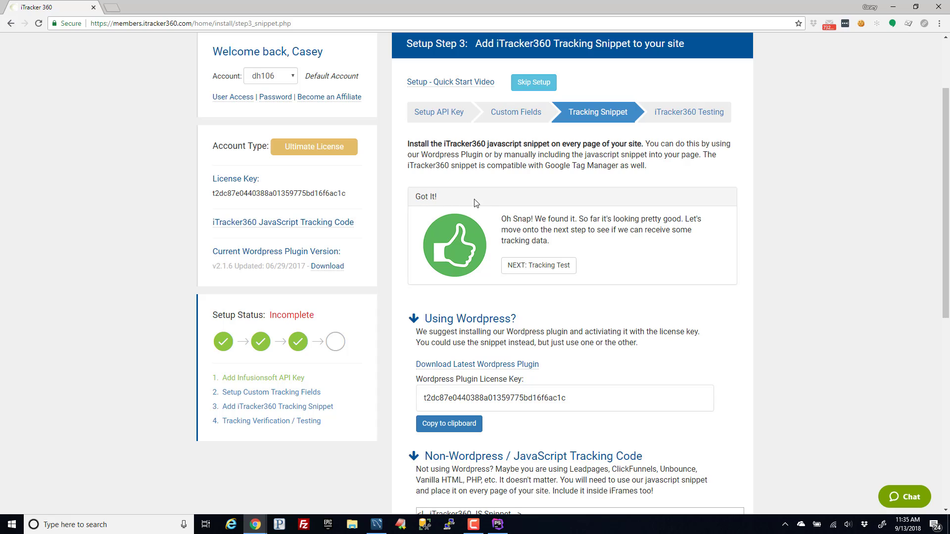
mouse_move(454, 251)
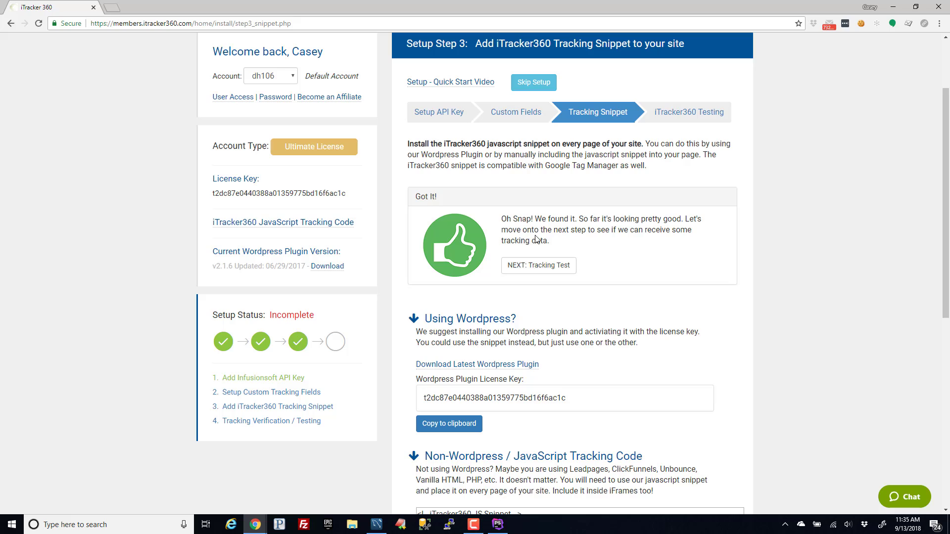
mouse_move(539, 240)
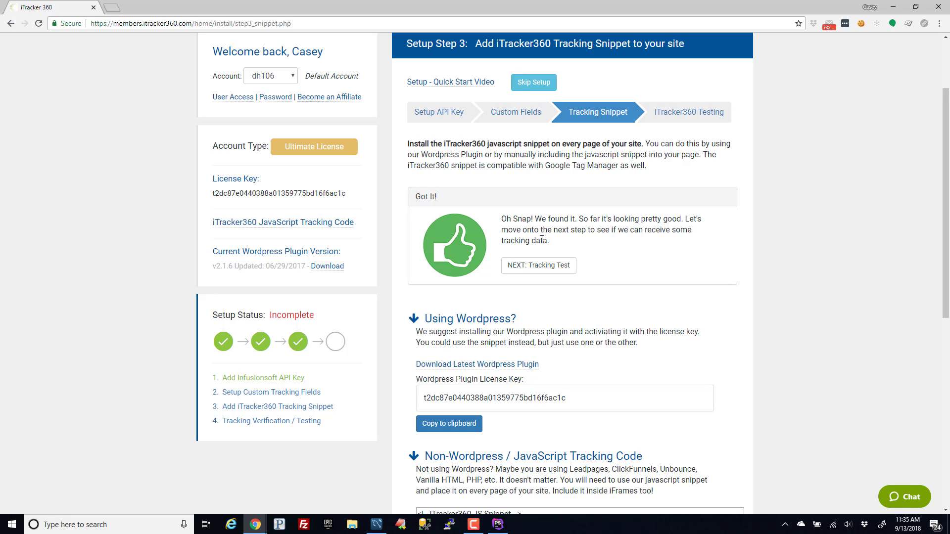
mouse_move(783, 388)
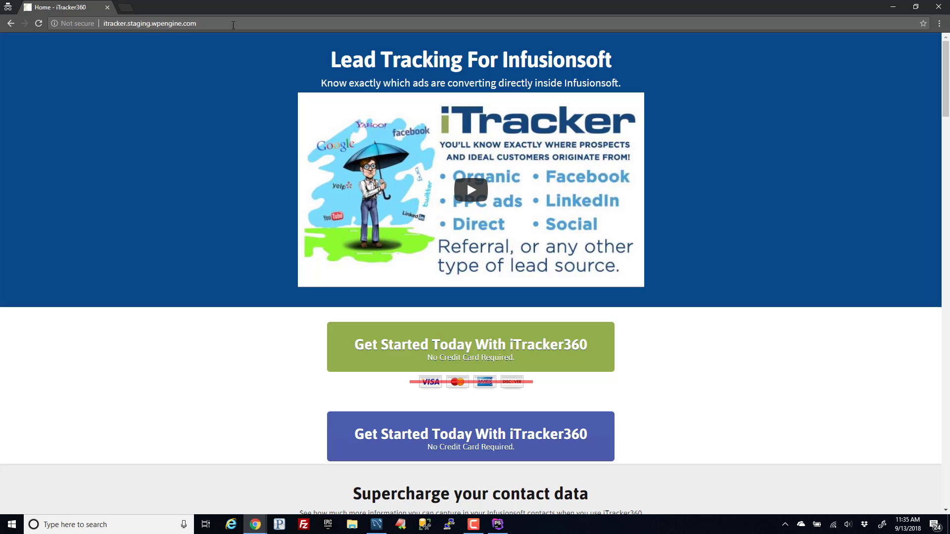
- Reload the staging home page with the test query string '?asdfasdf' appended to its URL
type("?asdfasdf")
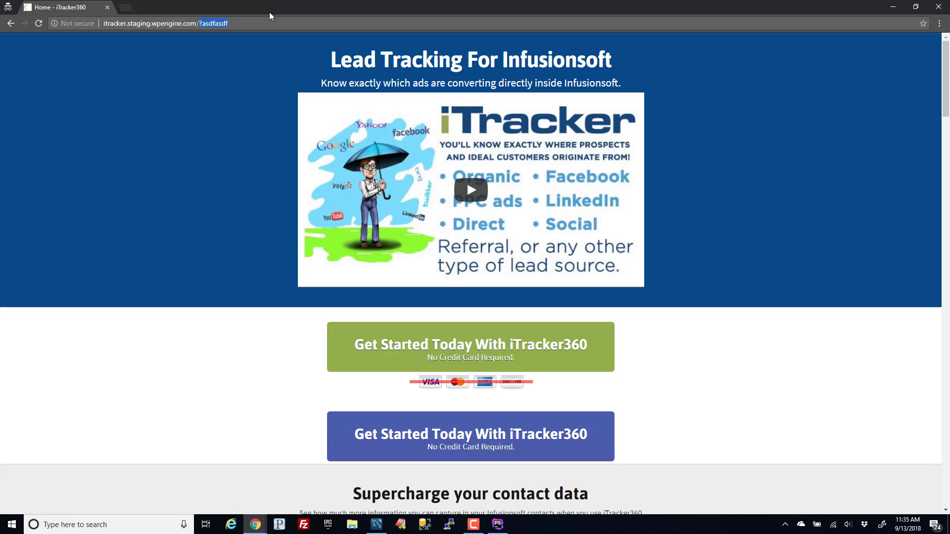
mouse_move(205, 37)
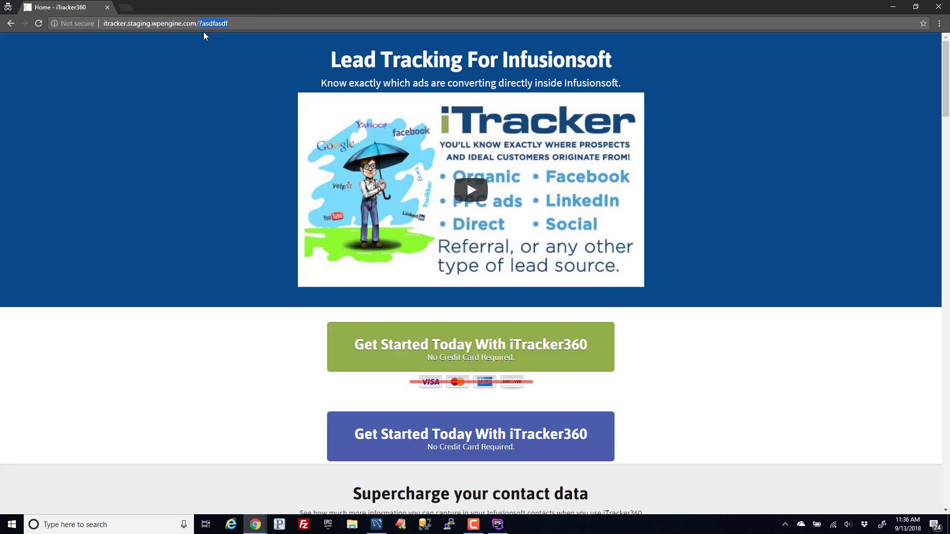
mouse_move(208, 32)
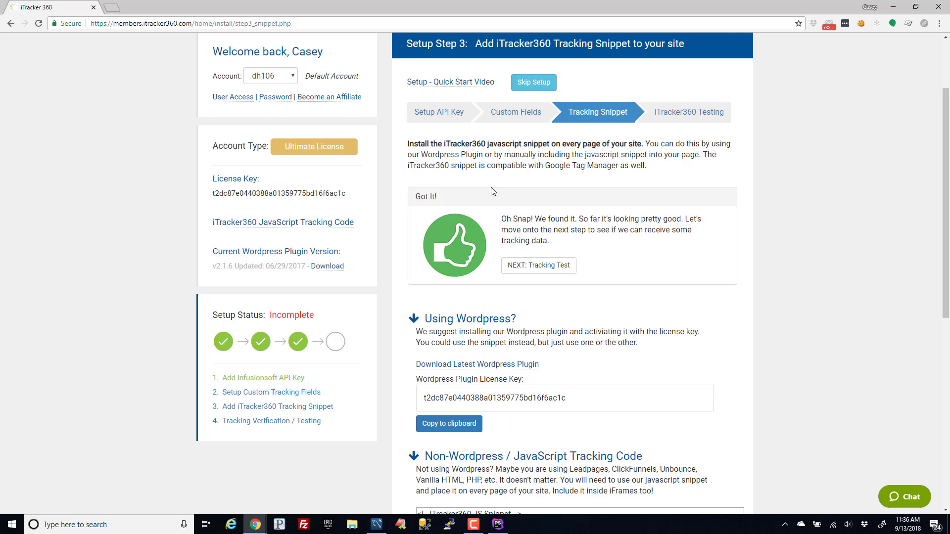
mouse_move(669, 129)
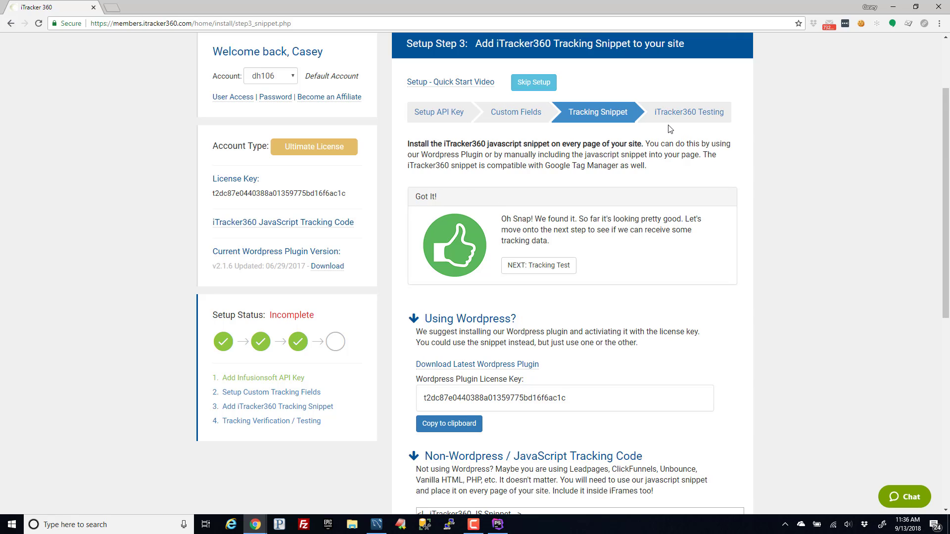